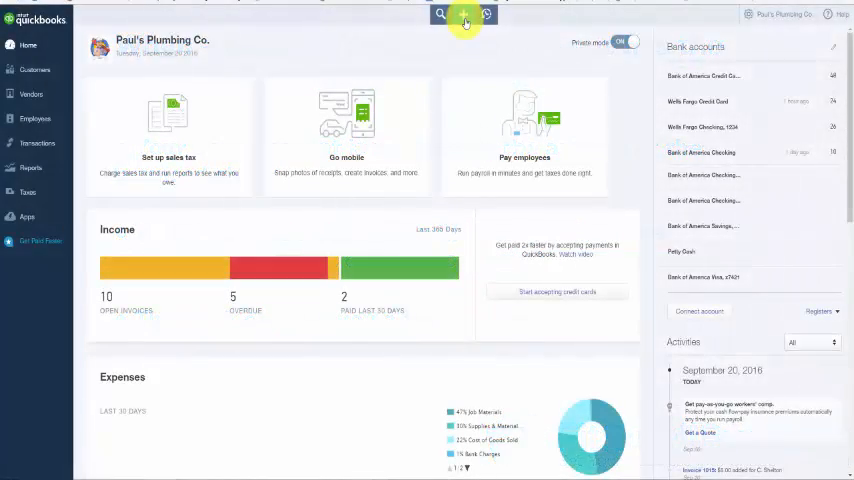
Start a new check #103 drawn on Bank of America Checking
left_click(464, 16)
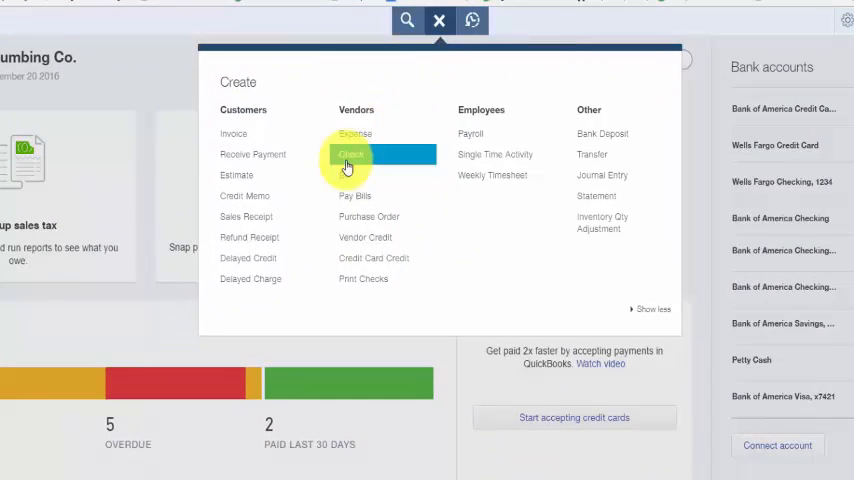
left_click(443, 19)
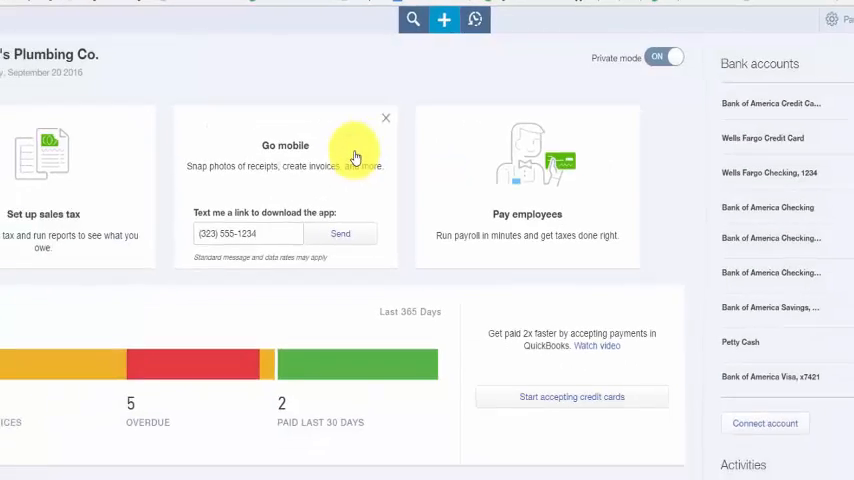
left_click(443, 19)
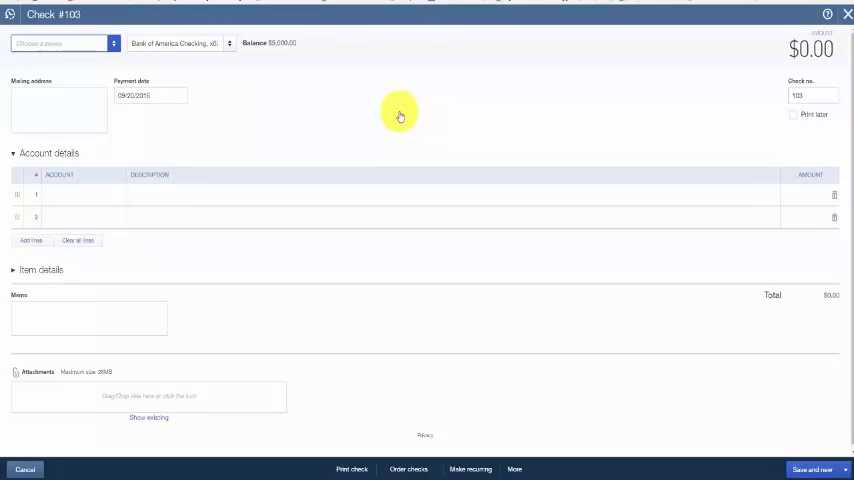
mouse_move(413, 95)
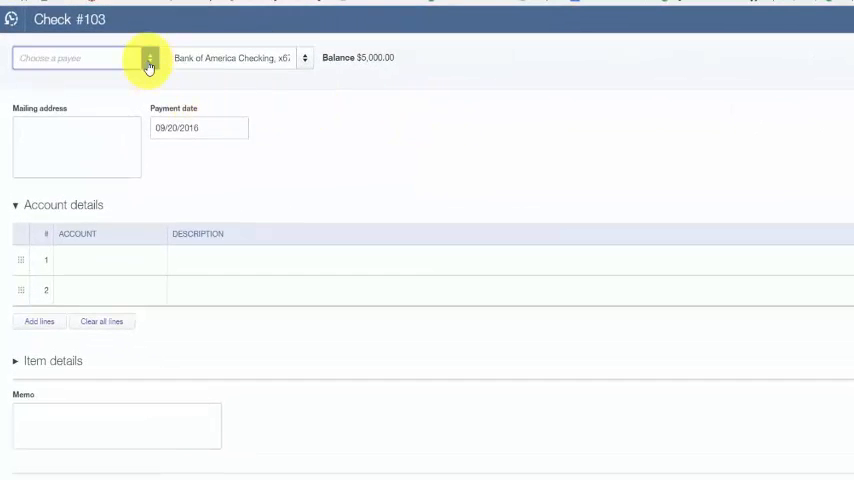
Open the Payee dropdown on check #103 to list vendor and customer choices
left_click(149, 58)
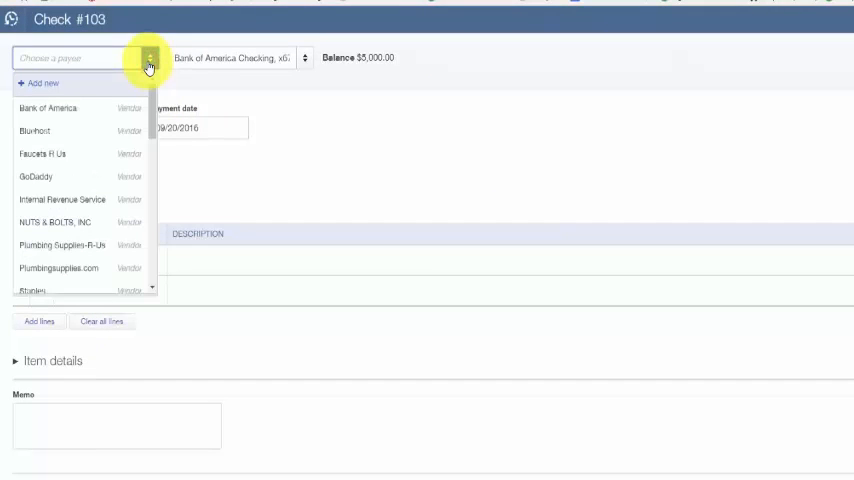
mouse_move(58, 131)
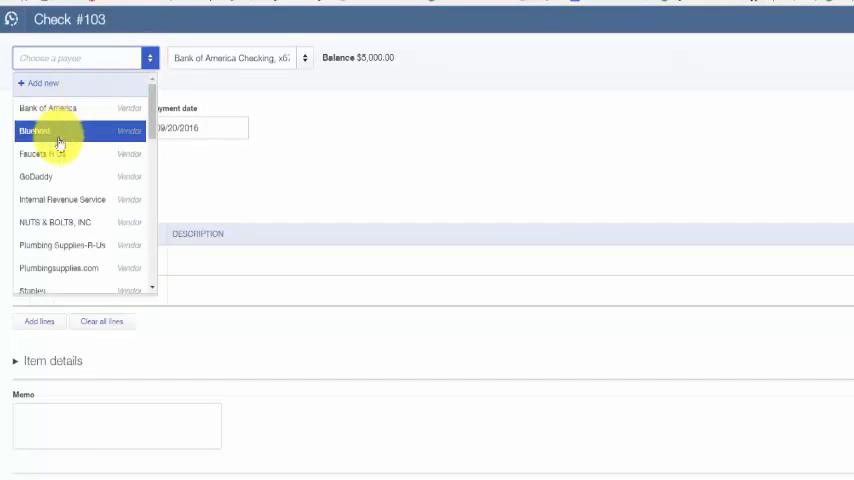
mouse_move(99, 137)
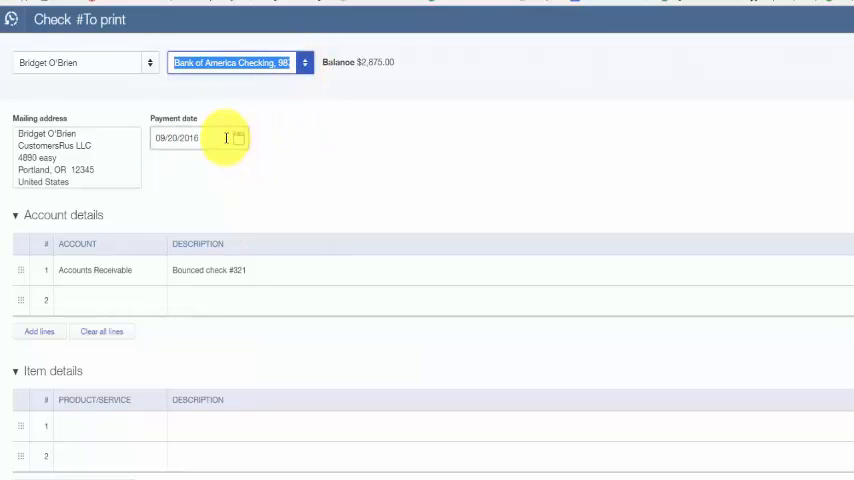
Enter 1,200.00 as the Accounts Receivable line amount on the check
left_click(180, 138)
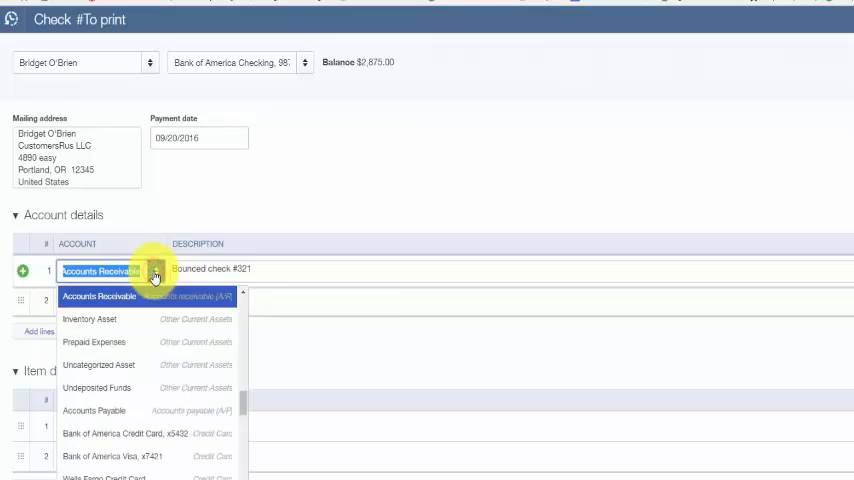
mouse_move(118, 300)
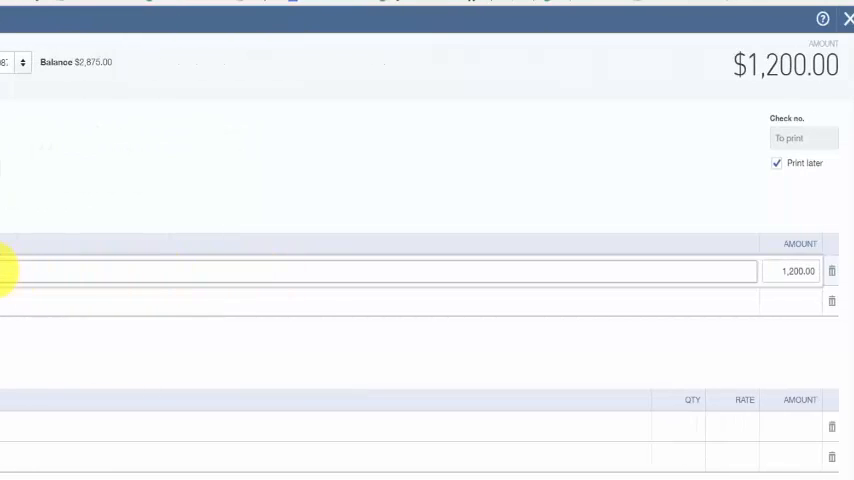
left_click(797, 271)
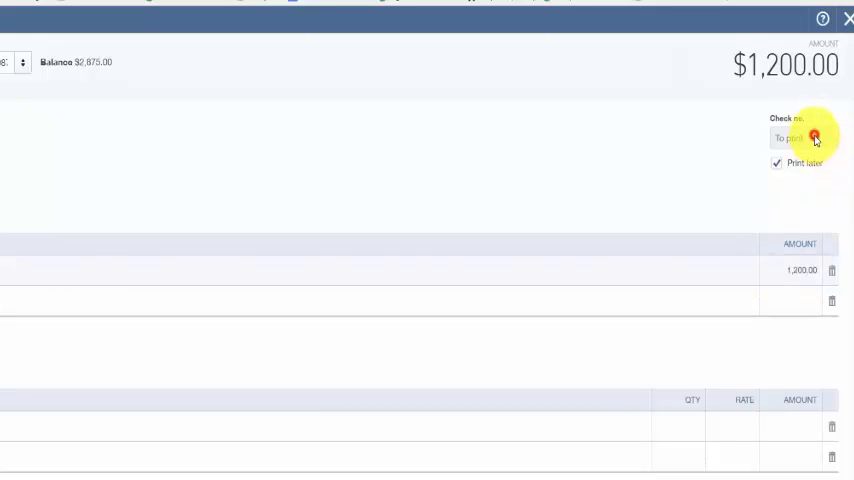
Number the check NSF, turn off Print later, and save it
left_click(790, 138)
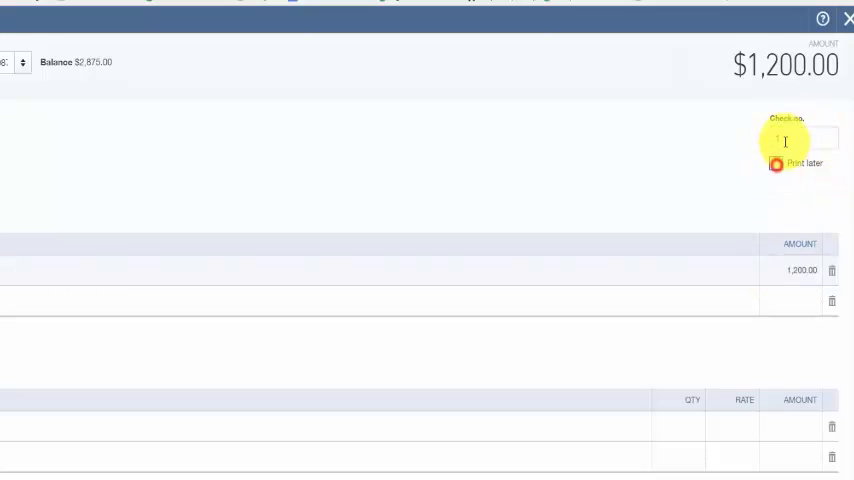
left_click(798, 137)
type("NSF")
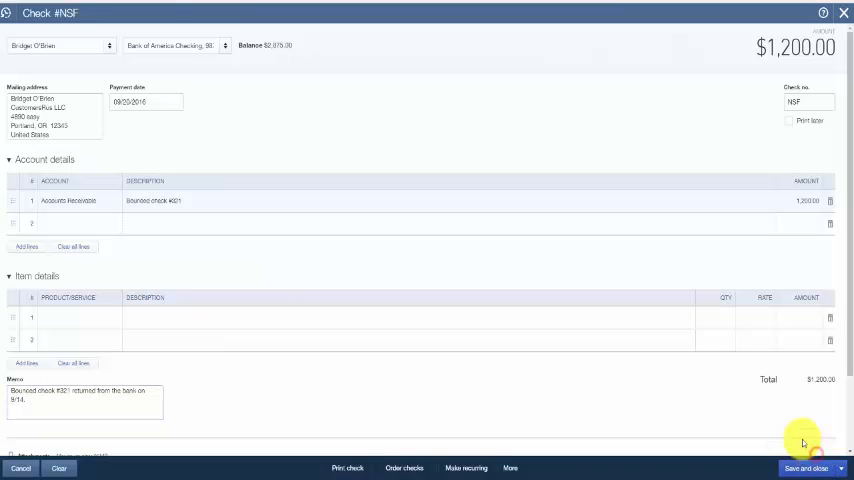
left_click(805, 468)
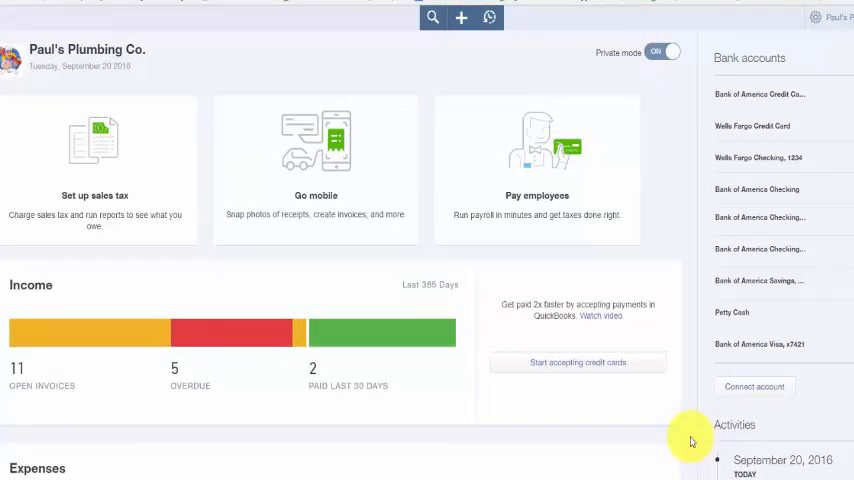
Create a blank expense drawn on Bank of America Checking from the New menu
left_click(461, 18)
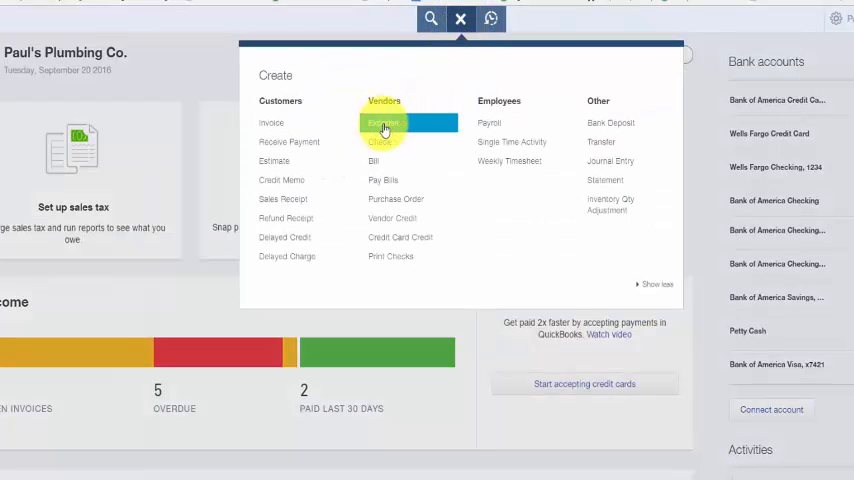
left_click(383, 122)
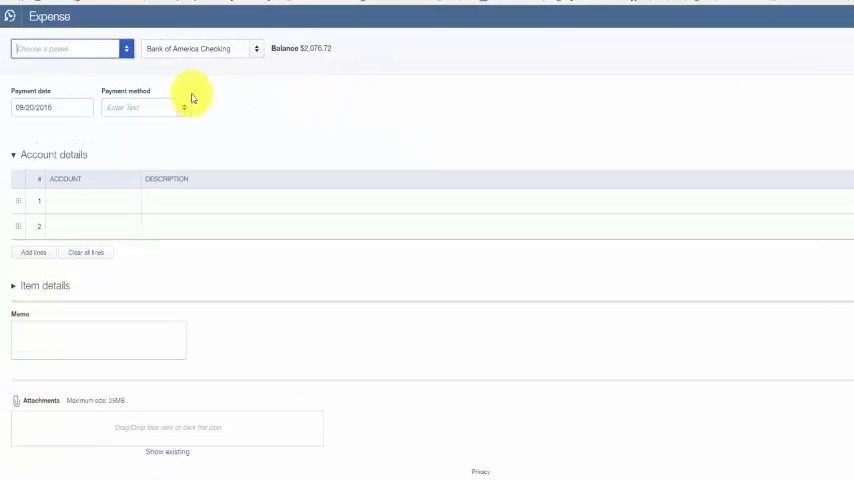
Make Bank of America the expense payee and choose the paying checking account
left_click(68, 48)
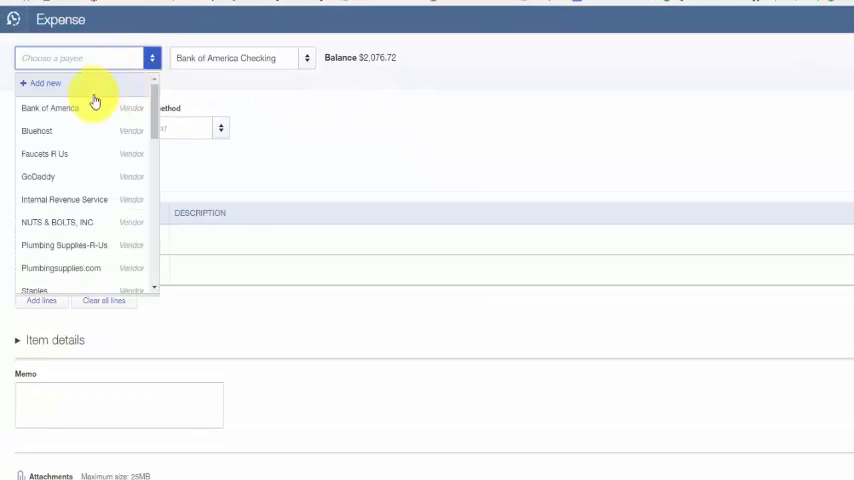
left_click(50, 108)
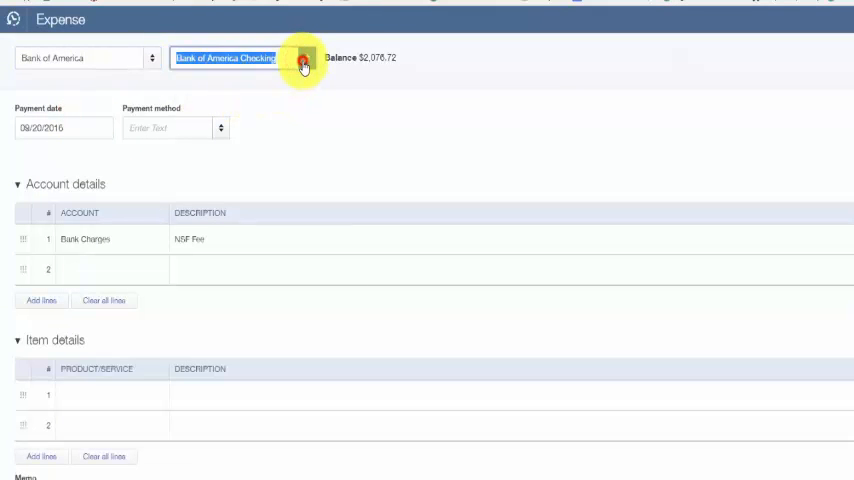
left_click(305, 62)
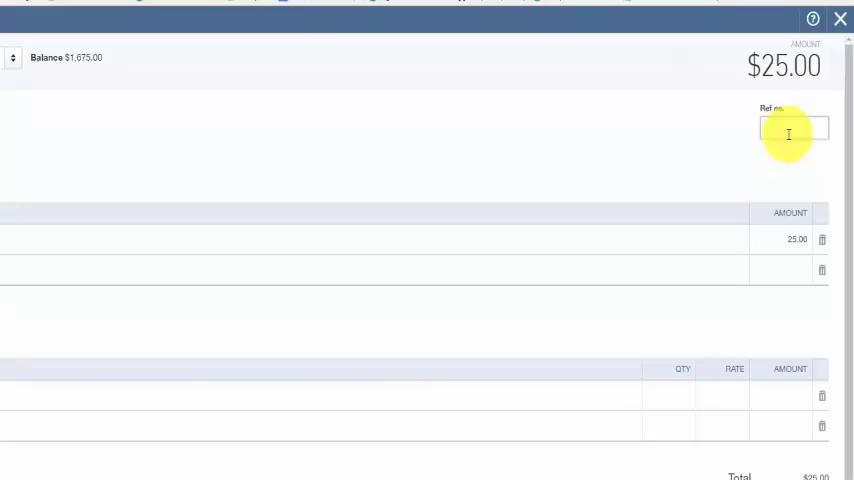
Reference the expense as Bank NSF Fee, charge it to Bank Charges, and save
type("R")
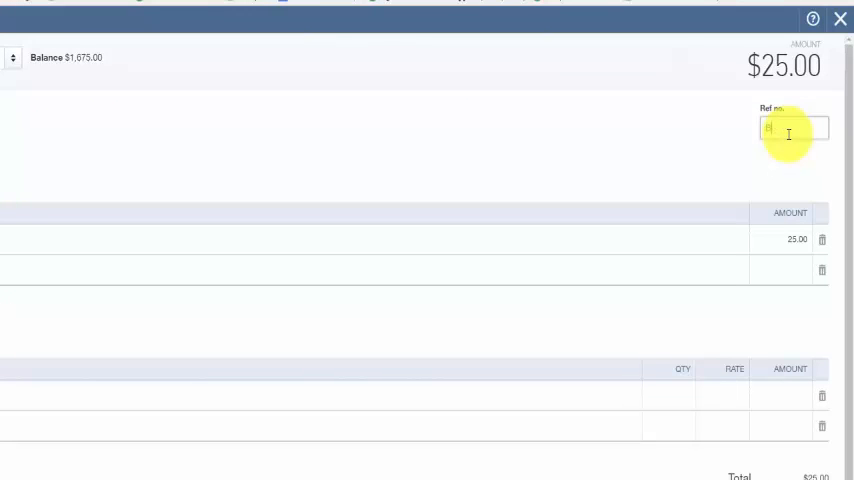
type("Bank NSF")
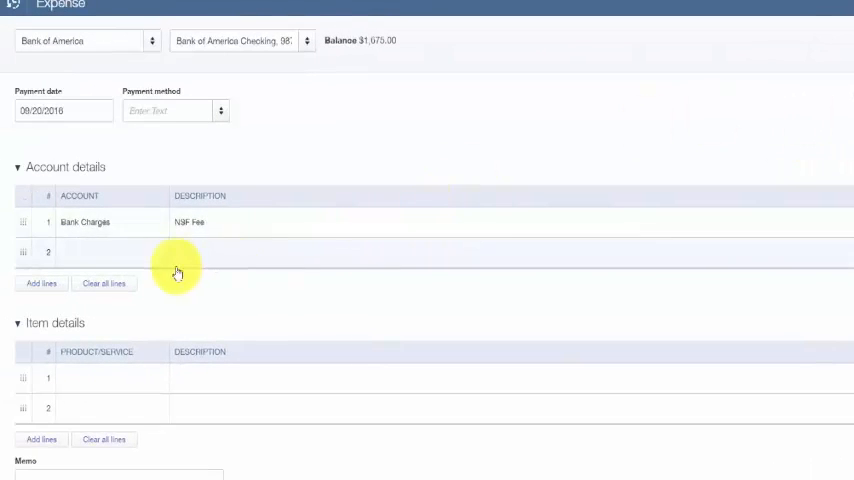
left_click(95, 222)
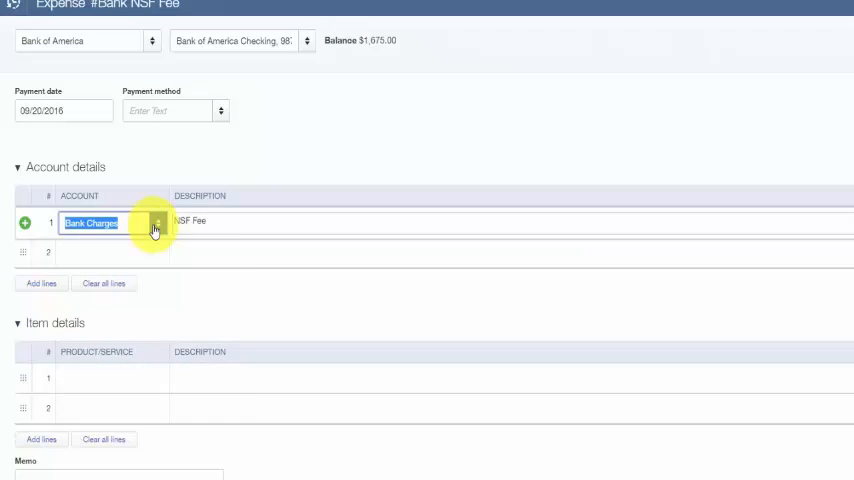
left_click(157, 222)
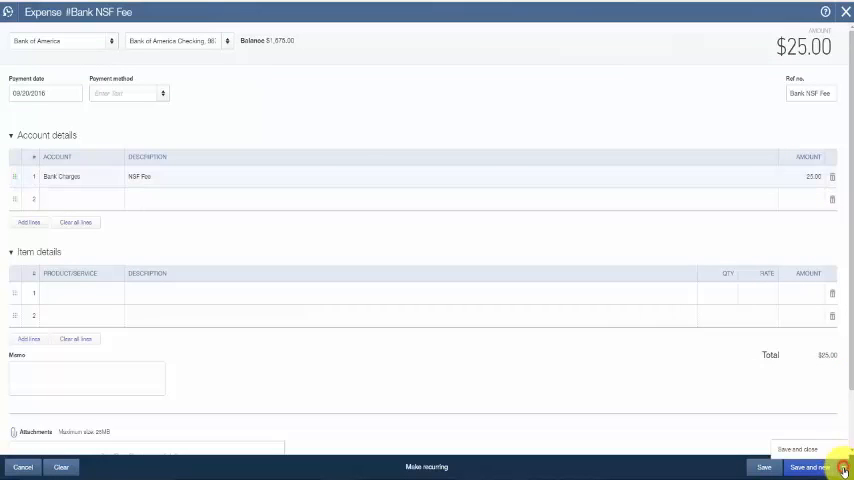
left_click(810, 467)
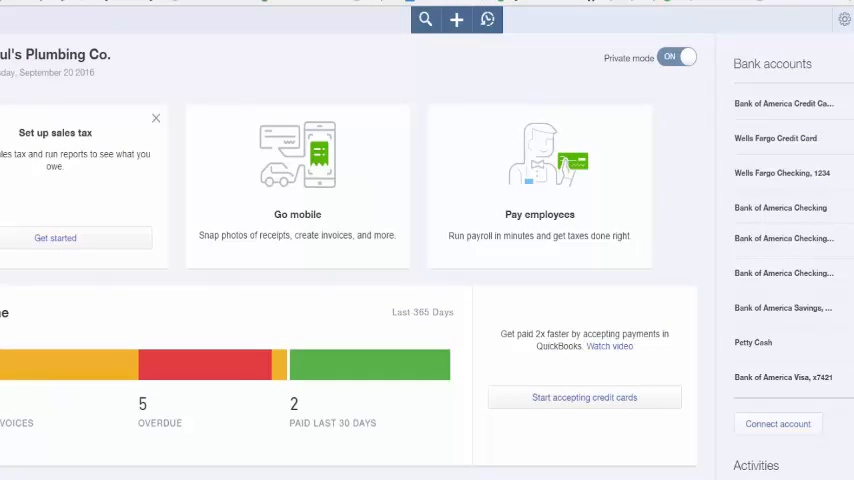
Create a new invoice dated 09/20/2016 on Net 30 terms
left_click(456, 19)
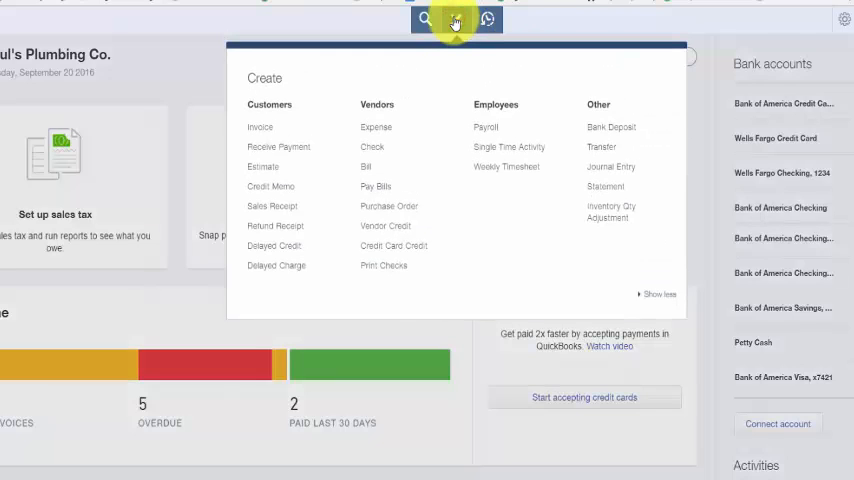
left_click(457, 19)
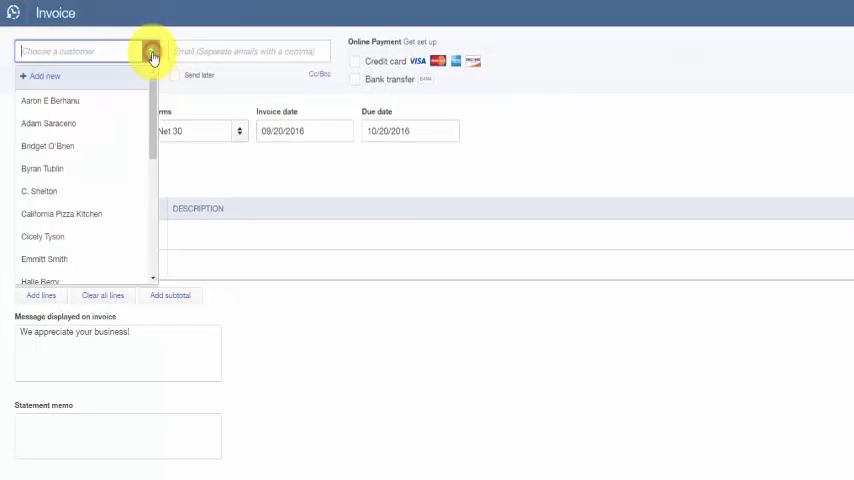
Invoice Bridget O'Brien with Due on receipt terms, due 09/20/2016
left_click(47, 146)
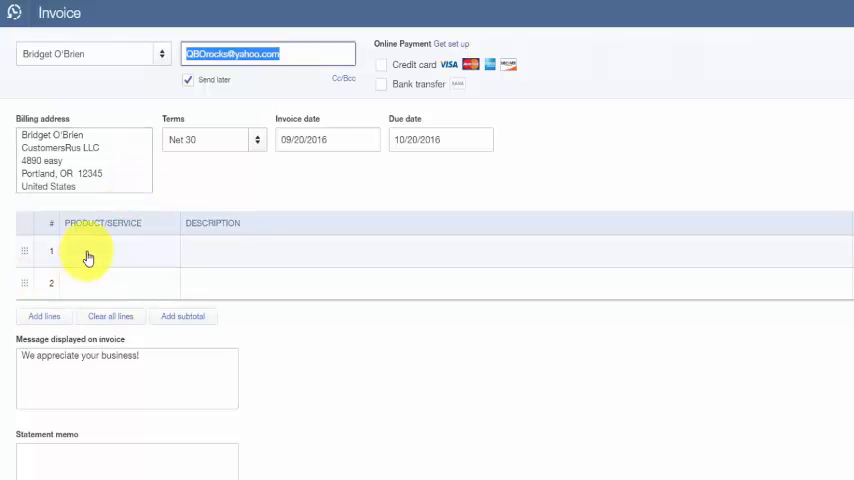
mouse_move(252, 148)
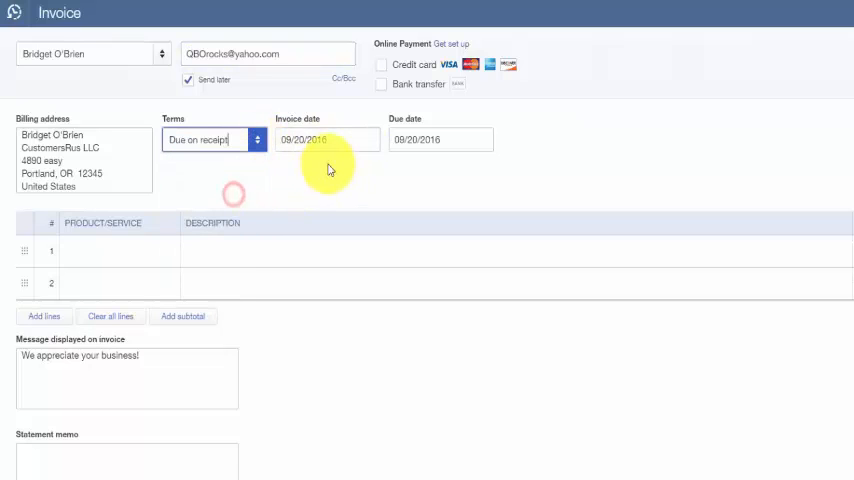
left_click(327, 139)
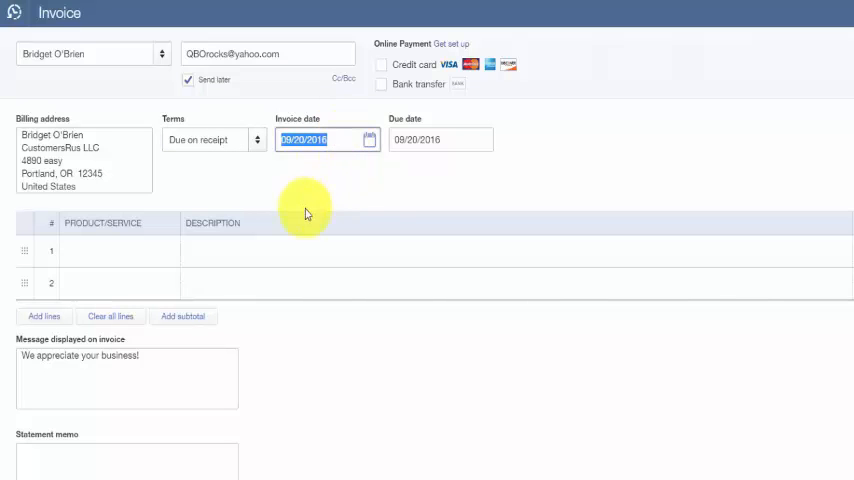
left_click(110, 251)
type("Cu")
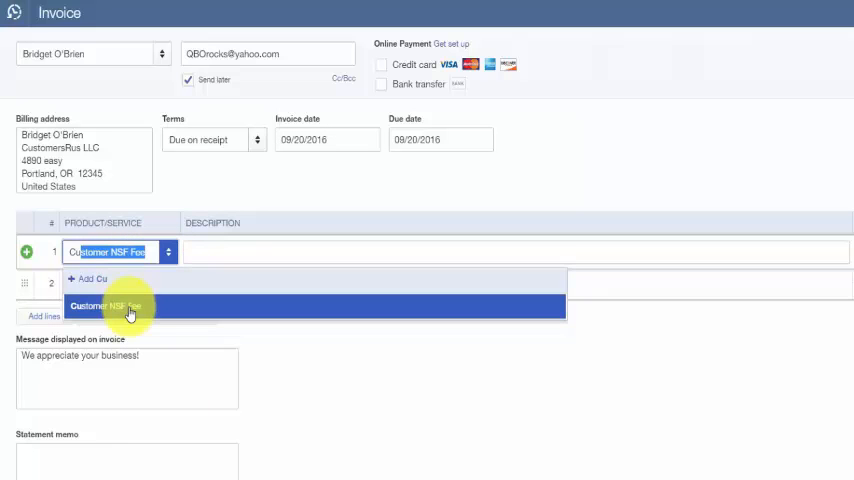
Add a Customer NSF Fee line for returned check #321, quantity 1, rate 25.0
left_click(105, 306)
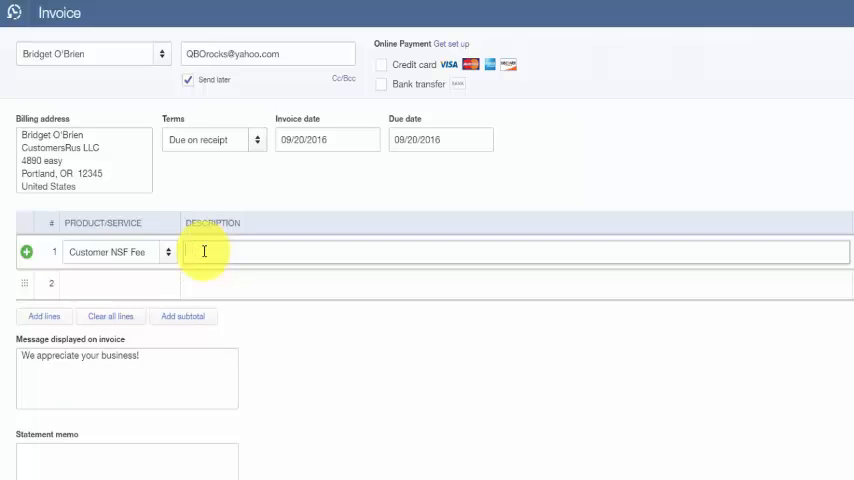
type("Fee charged")
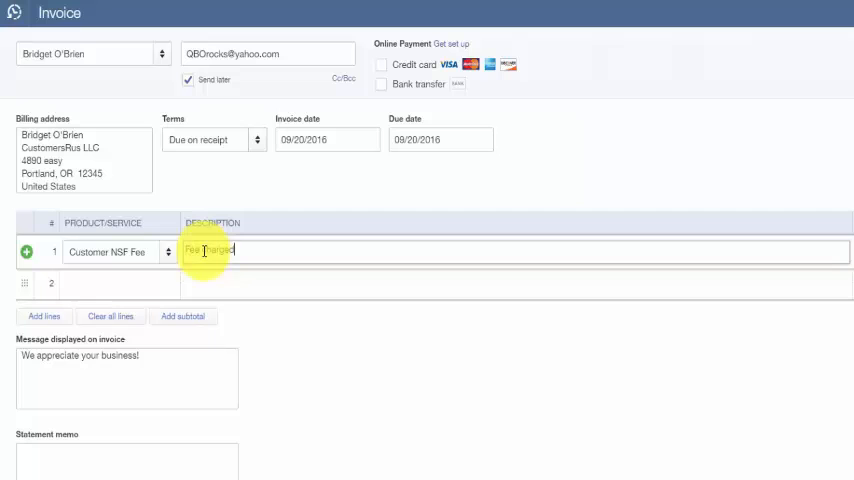
type("for ret")
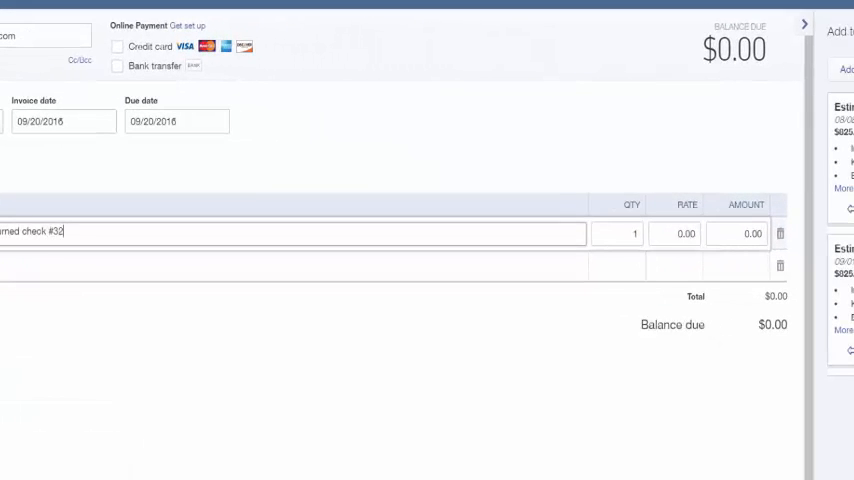
type("1")
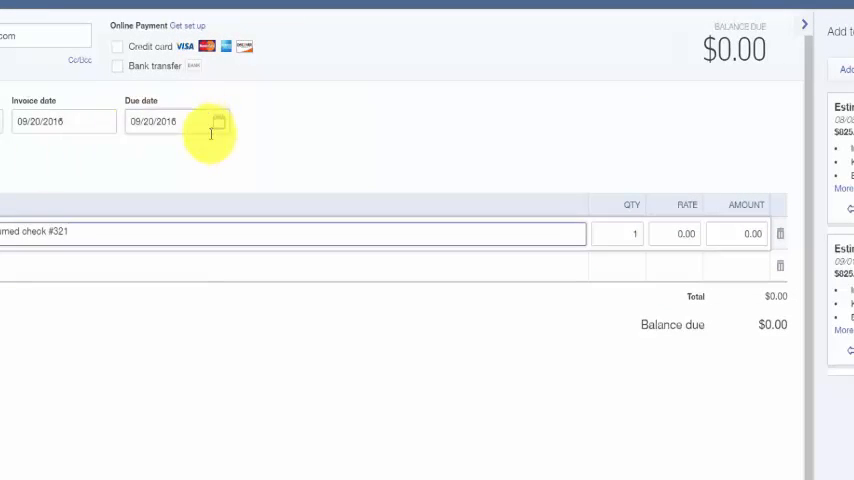
left_click(674, 233)
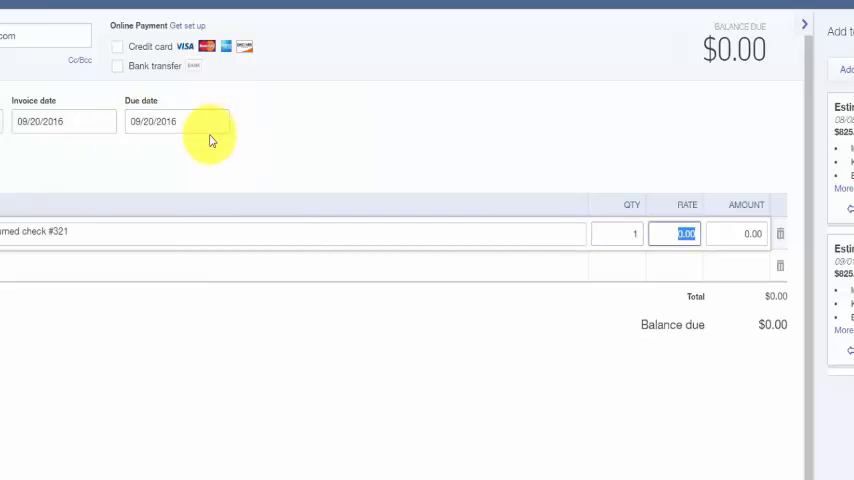
type("25.0")
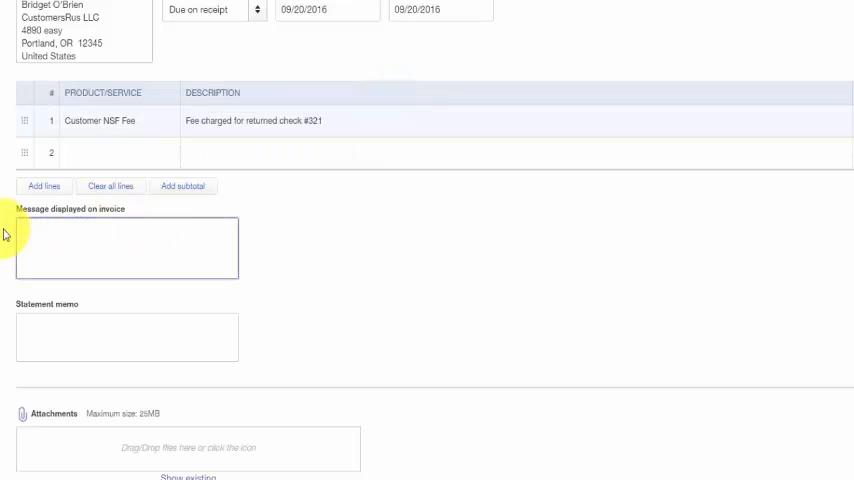
Type the invoice message requesting a replacement check with the NSF Fee as soon as possible
type("Please send")
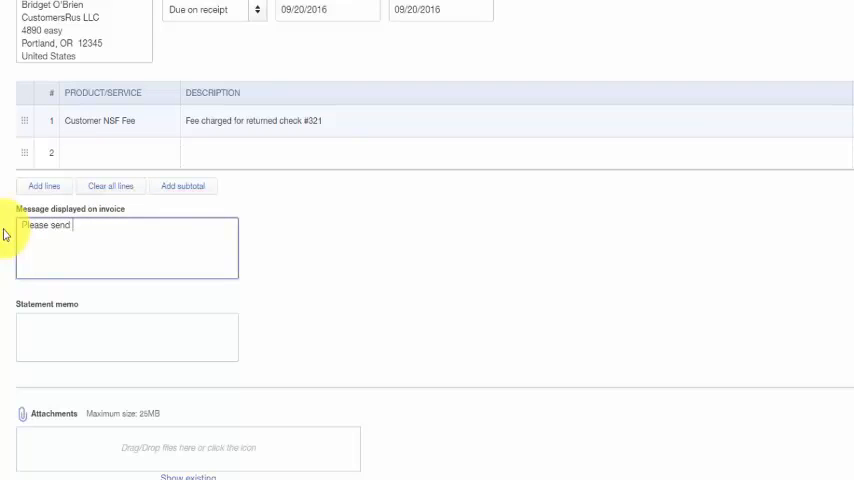
type("replacement")
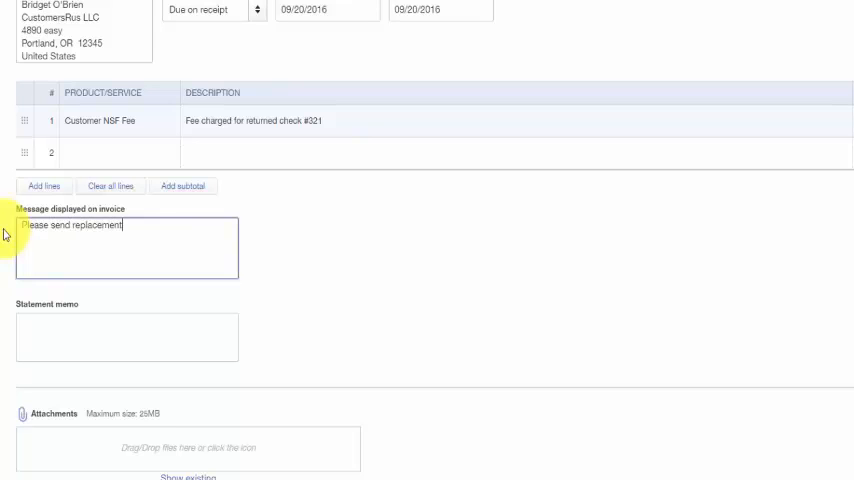
type("check along with NSF F")
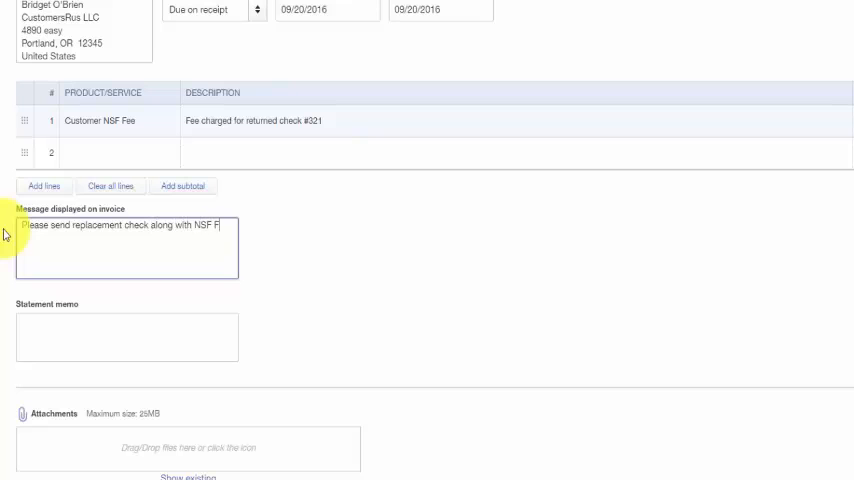
type("ee as soon as")
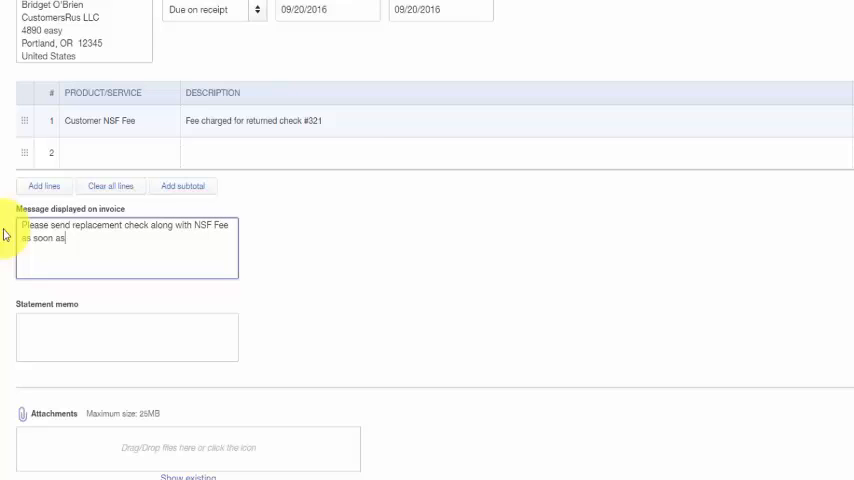
type("possible to")
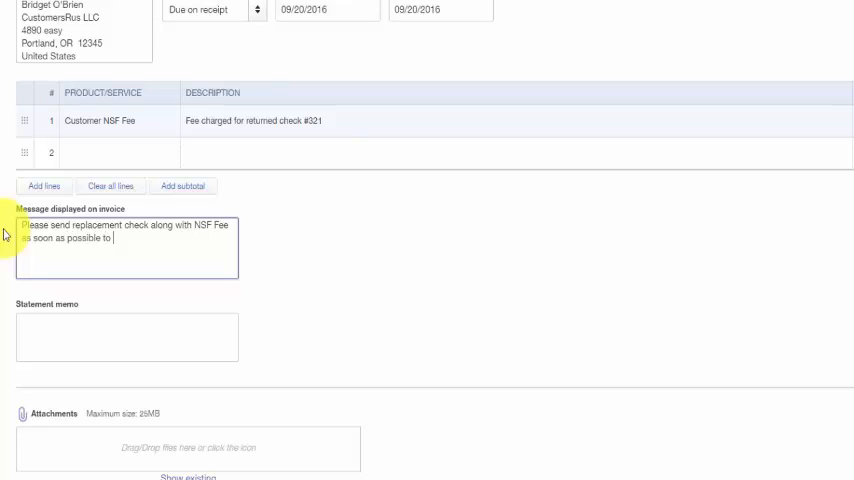
type("avoid a")
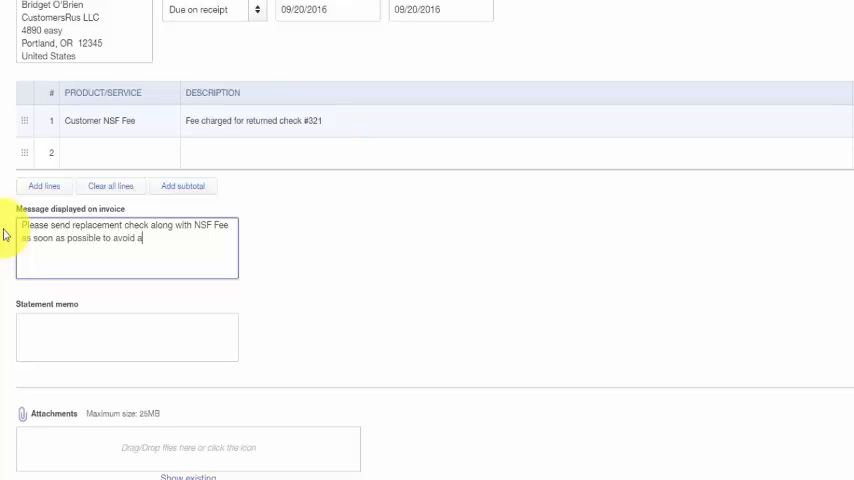